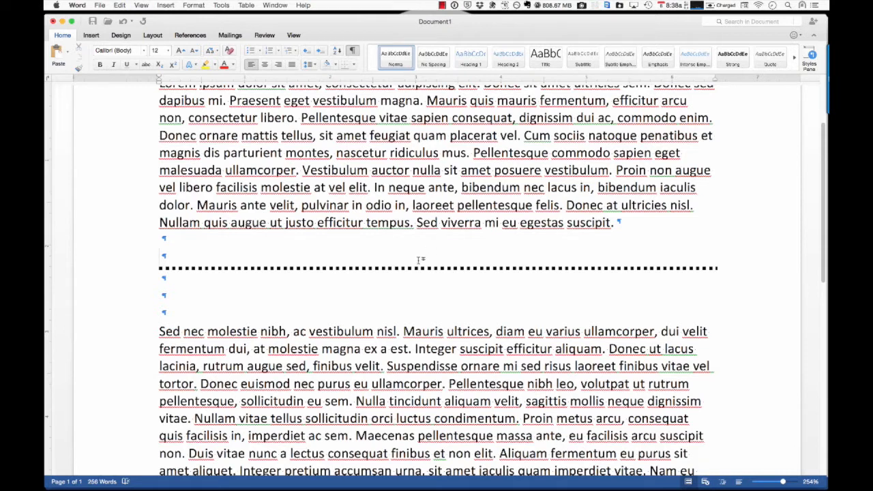
{"action": "mouse_move", "coordinate": [433, 243]}
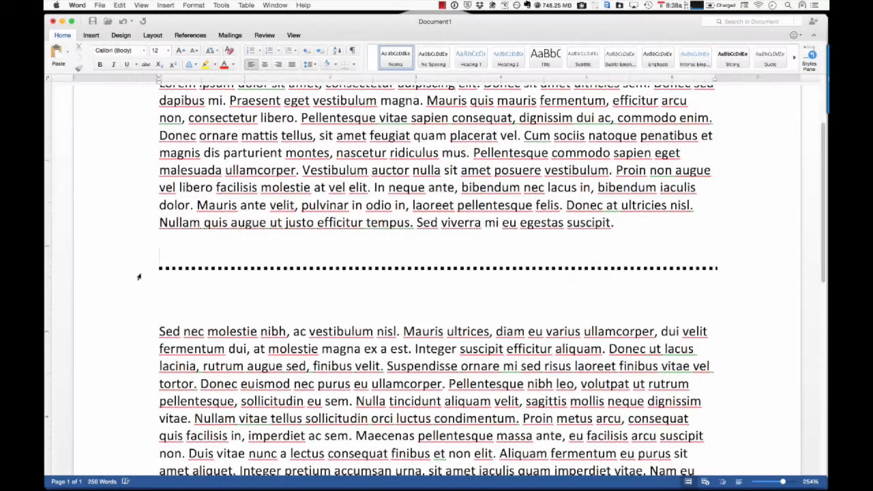
{"action": "mouse_move", "coordinate": [273, 270]}
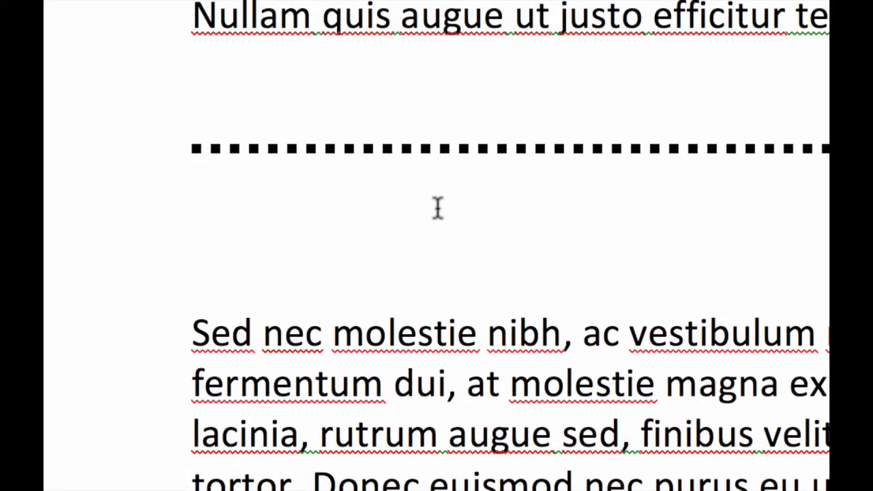
- Enter *** on the empty line so AutoFormat draws a second dotted horizontal line
{"action": "type", "text": "***"}
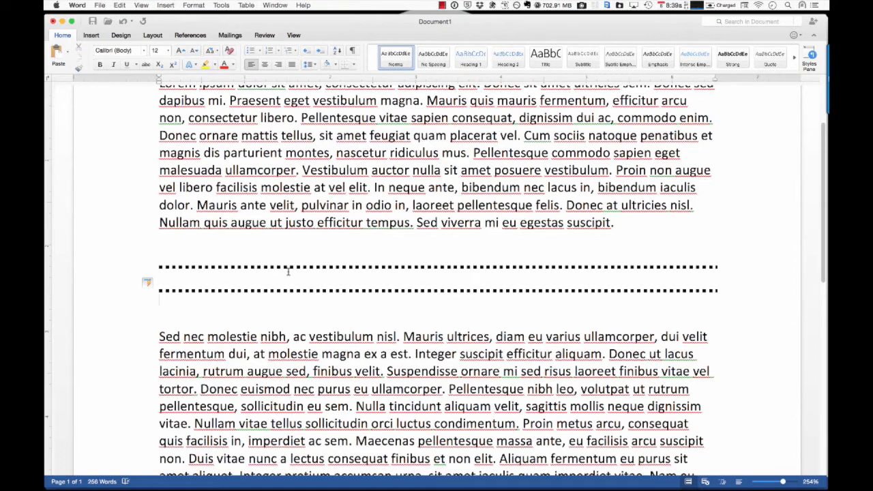
{"action": "mouse_move", "coordinate": [131, 295]}
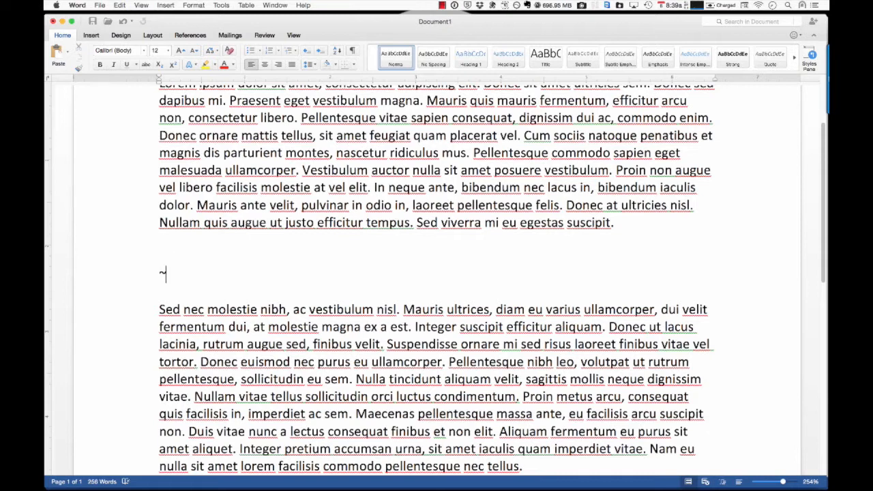
- Enter tildes so AutoFormat converts them into a wavy horizontal line
{"action": "type", "text": "~~"}
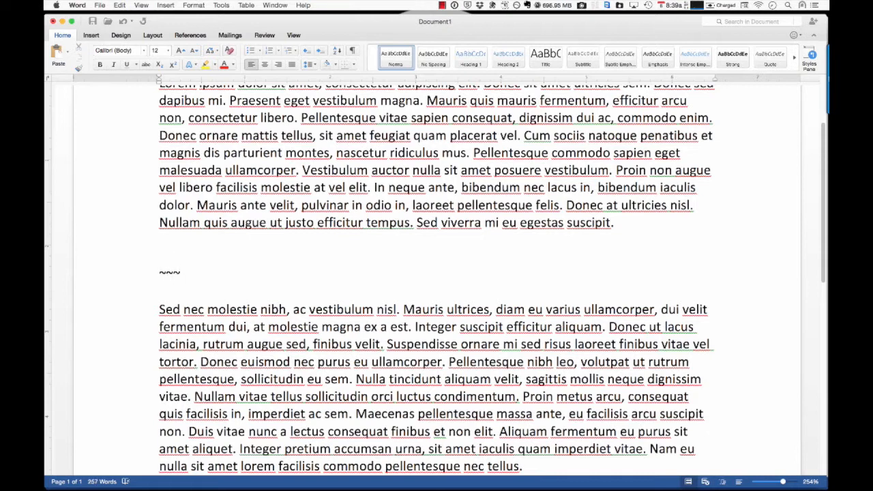
{"action": "left_click", "coordinate": [179, 272]}
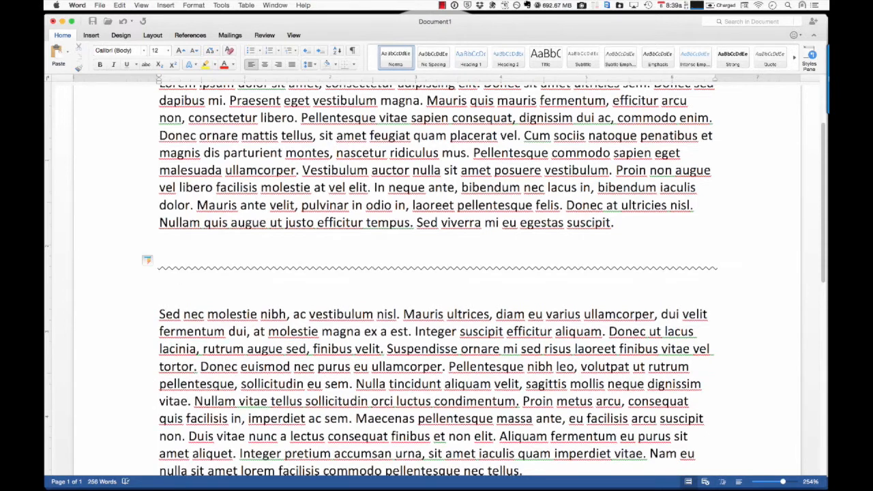
{"action": "mouse_move", "coordinate": [125, 275]}
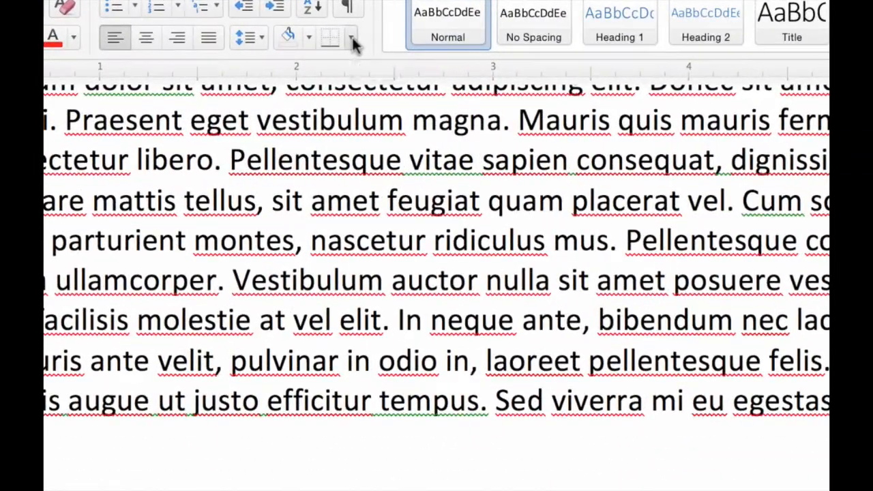
- Remove the border line from the empty paragraph using No Border
{"action": "left_click", "coordinate": [352, 38]}
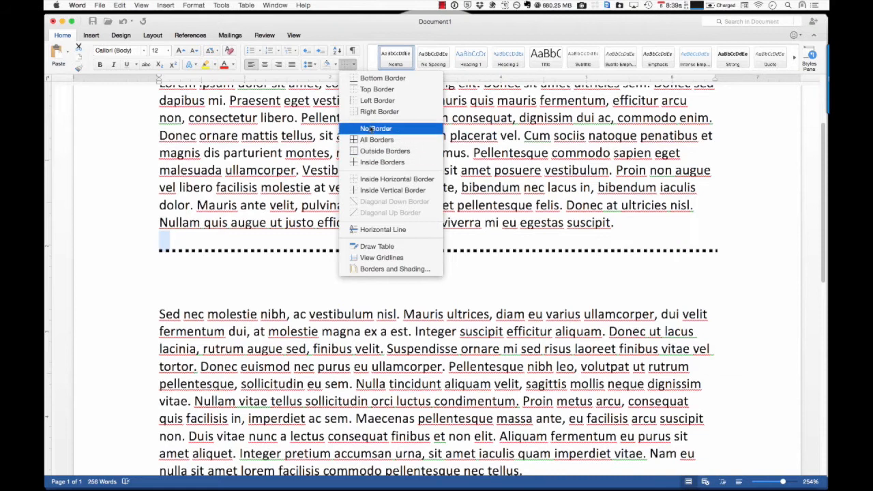
{"action": "left_click", "coordinate": [377, 128]}
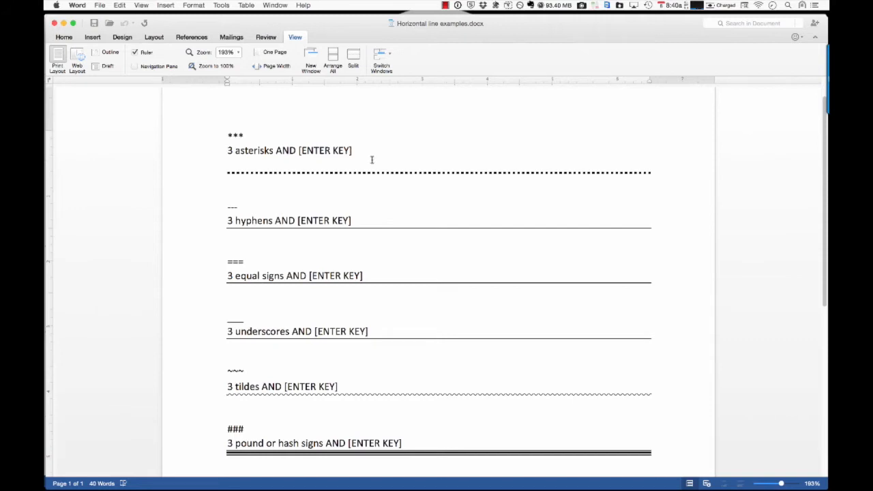
{"action": "mouse_move", "coordinate": [387, 346]}
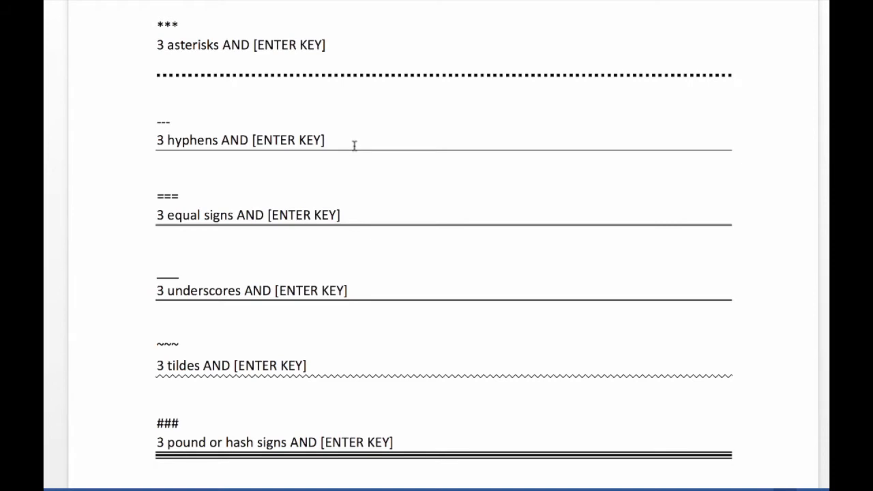
{"action": "mouse_move", "coordinate": [193, 222]}
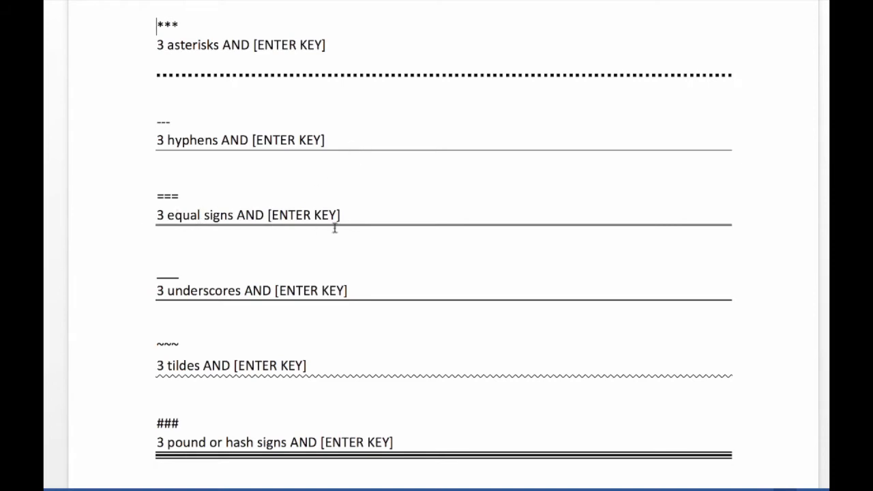
{"action": "mouse_move", "coordinate": [425, 312]}
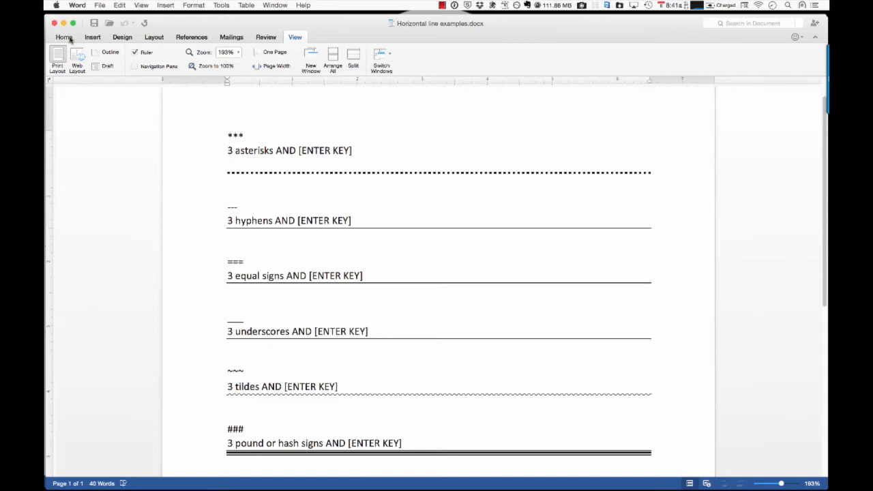
- Reach the AutoFormat as You Type options in Word Preferences > AutoCorrect
{"action": "left_click", "coordinate": [64, 37]}
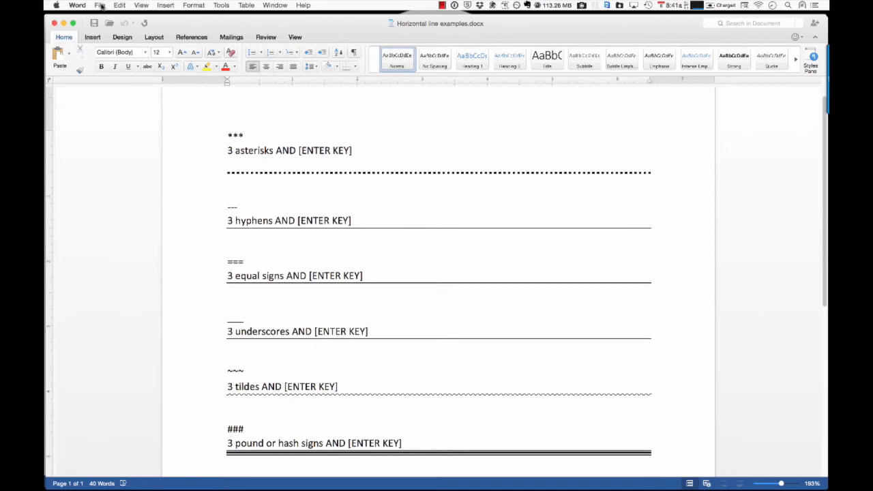
{"action": "left_click", "coordinate": [100, 5]}
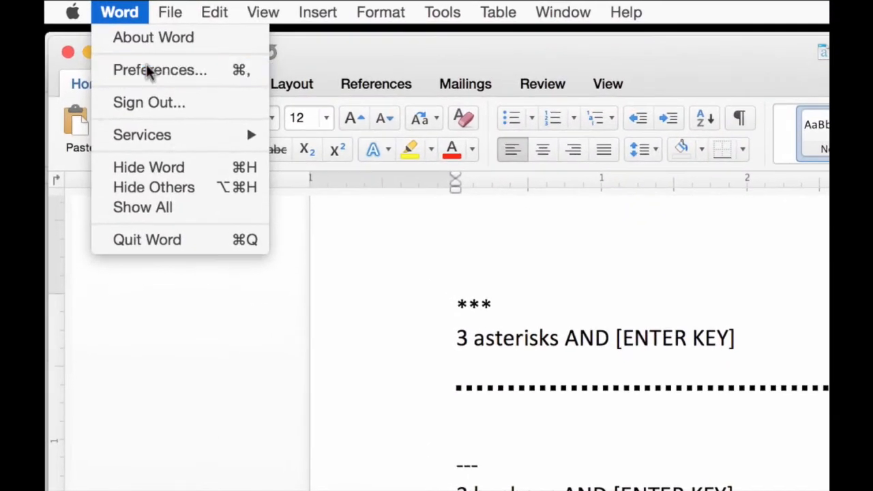
{"action": "left_click", "coordinate": [161, 70]}
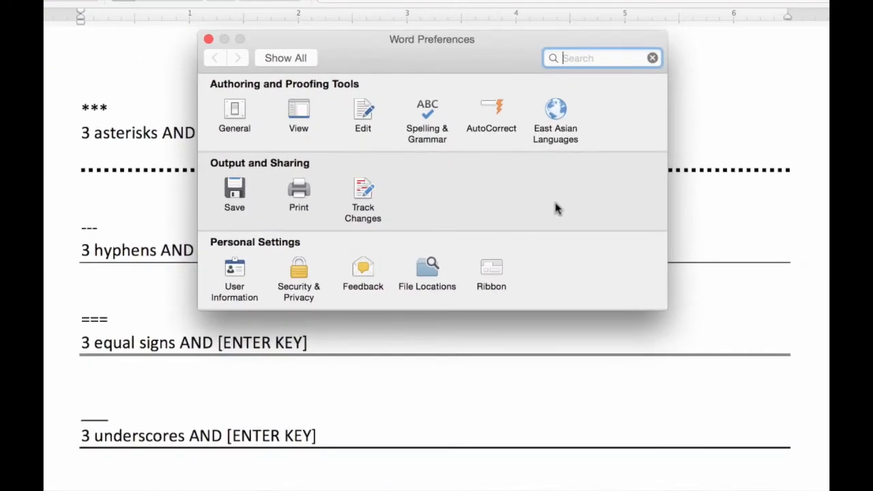
{"action": "mouse_move", "coordinate": [491, 110]}
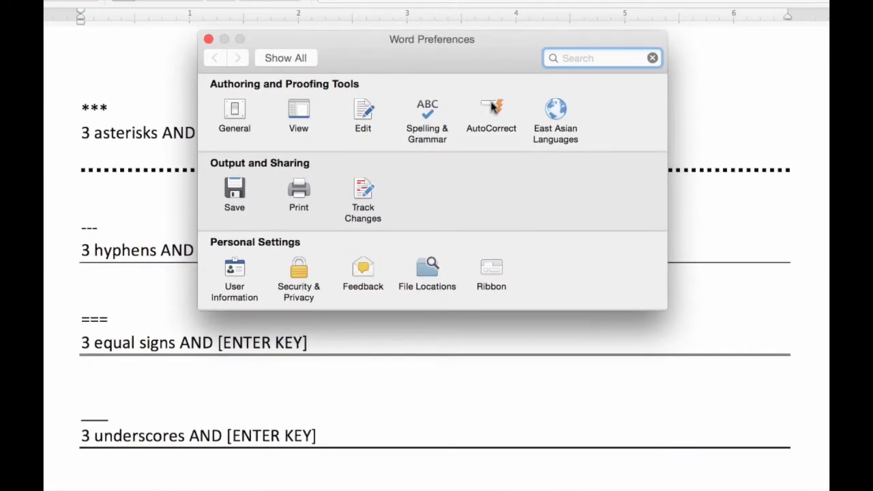
{"action": "left_click", "coordinate": [491, 112]}
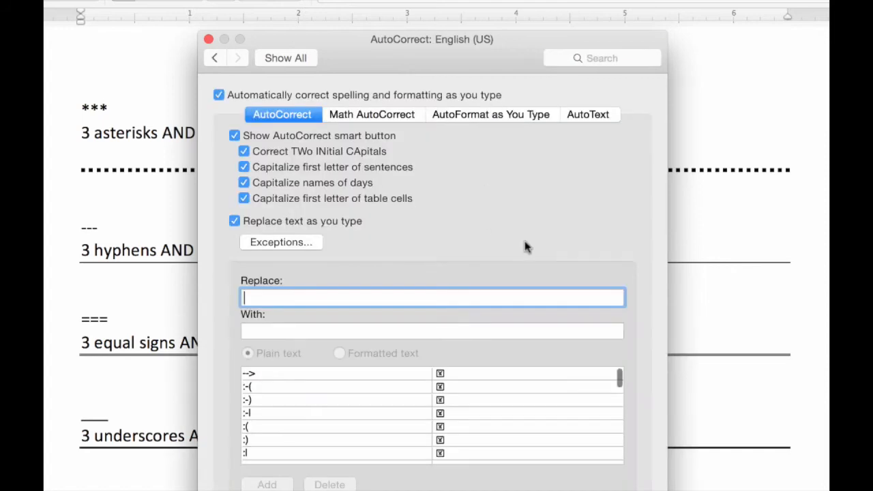
{"action": "mouse_move", "coordinate": [507, 117]}
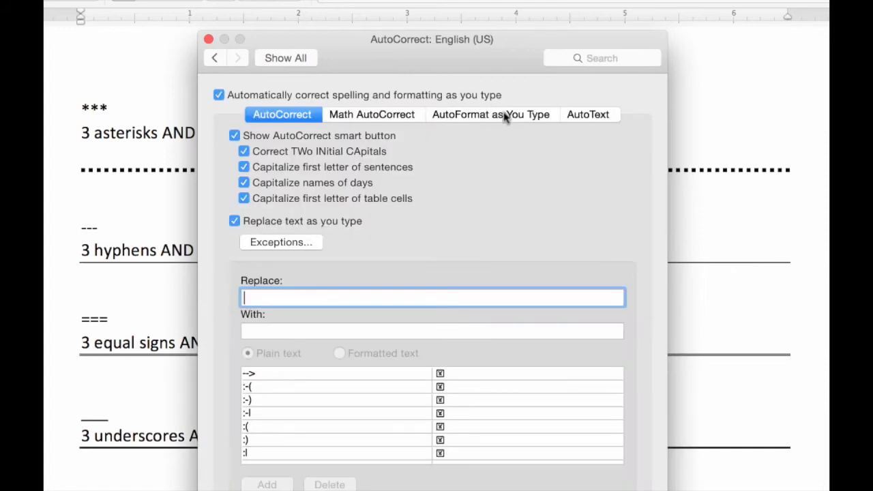
{"action": "left_click", "coordinate": [491, 115]}
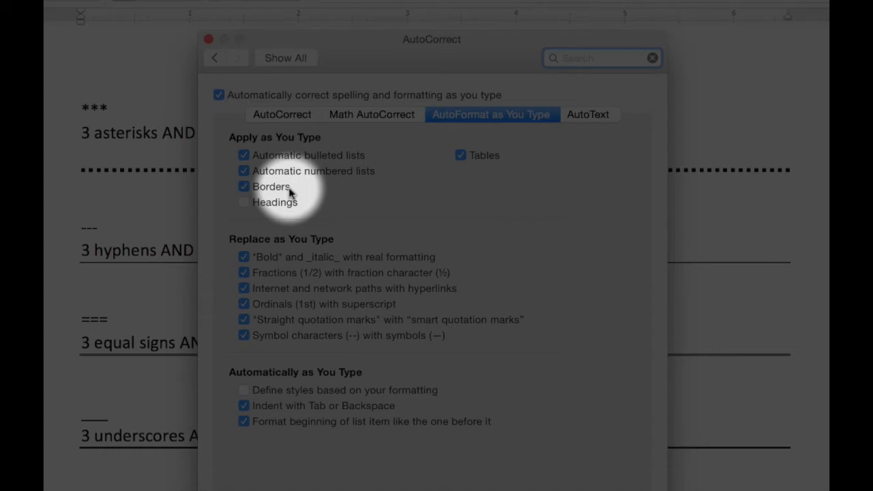
- Uncheck Borders, close the settings, and confirm typed *** now stays plain text
{"action": "left_click", "coordinate": [243, 186]}
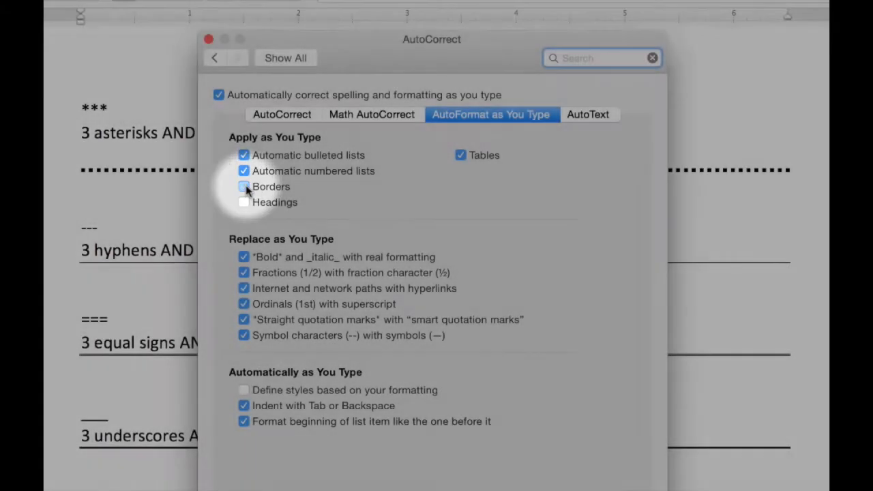
{"action": "left_click", "coordinate": [243, 185]}
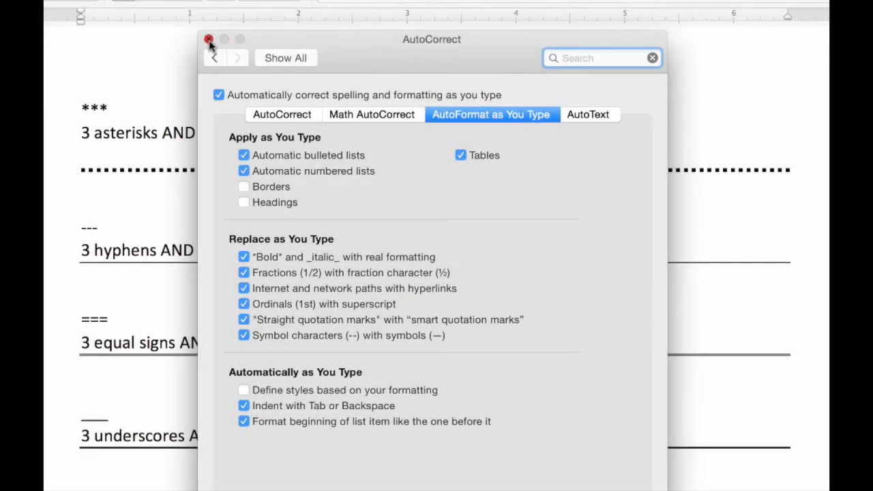
{"action": "left_click", "coordinate": [208, 38]}
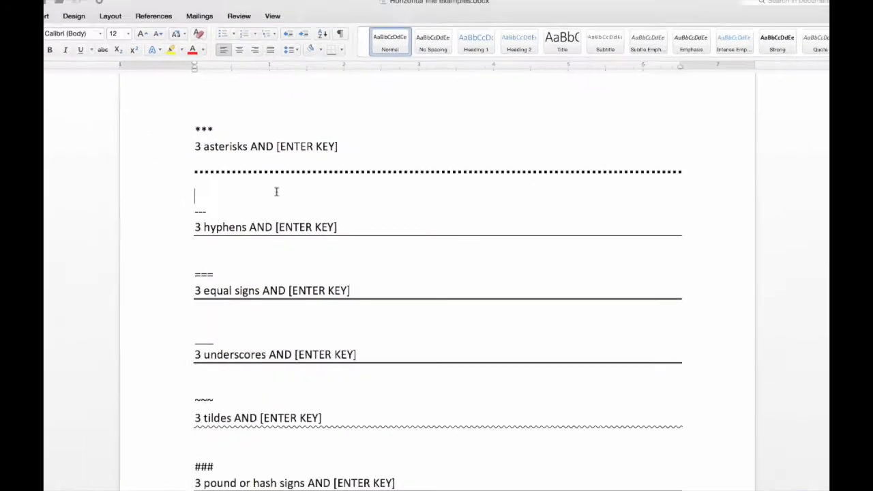
{"action": "type", "text": "8"}
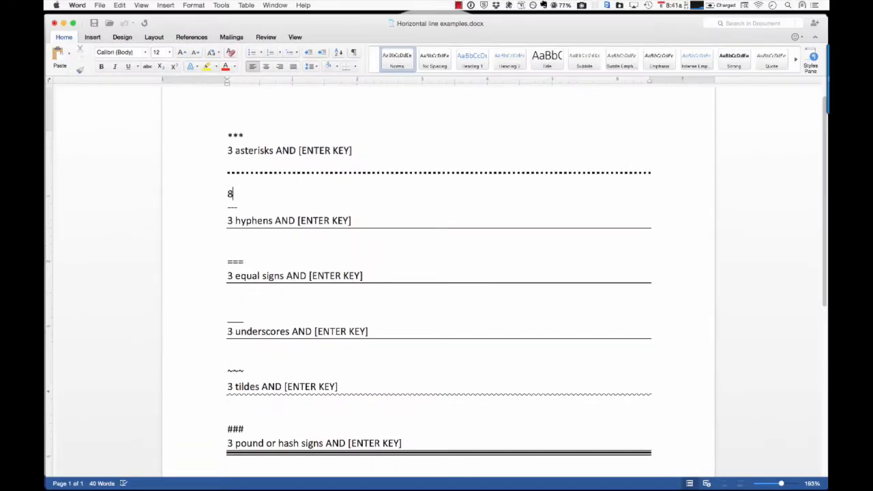
{"action": "type", "text": "***"}
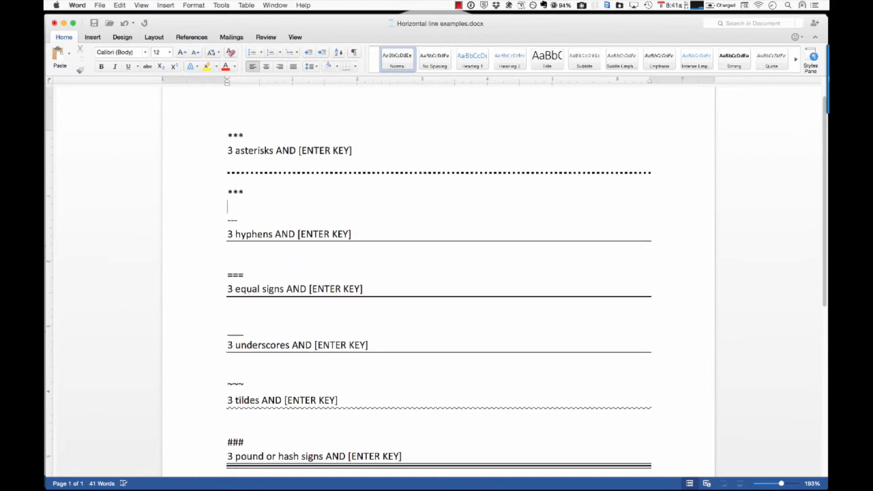
{"action": "left_click", "coordinate": [76, 6]}
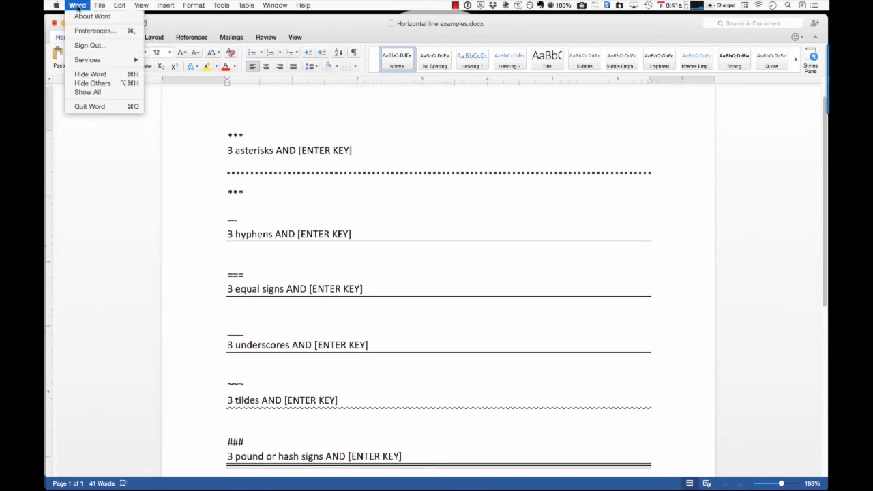
- Re-check Borders under AutoFormat as You Type, then type *** again
{"action": "left_click", "coordinate": [96, 30]}
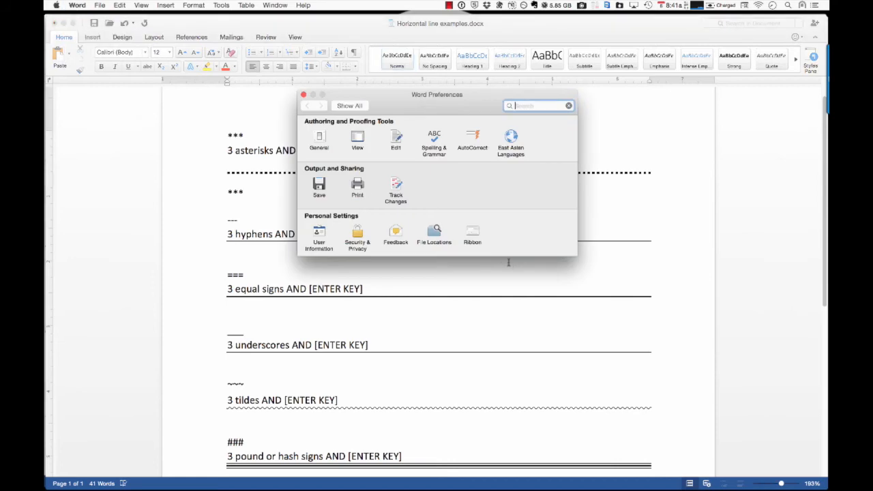
{"action": "left_click", "coordinate": [472, 139]}
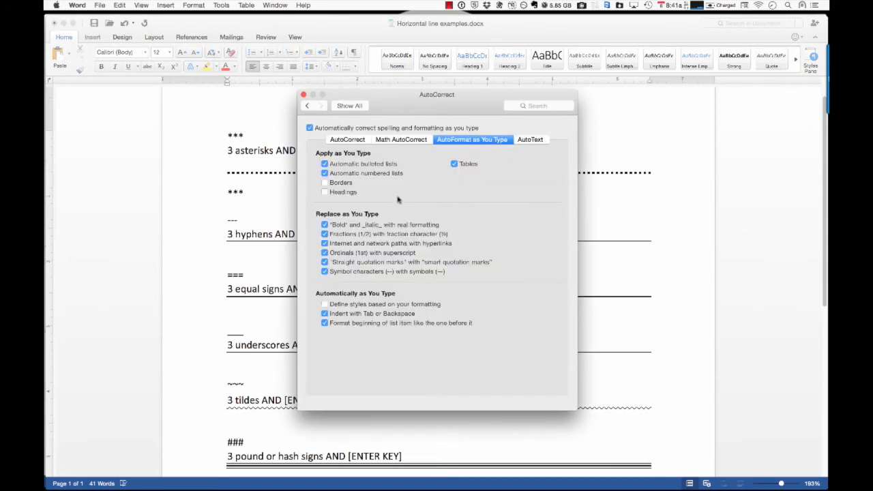
{"action": "left_click", "coordinate": [325, 182]}
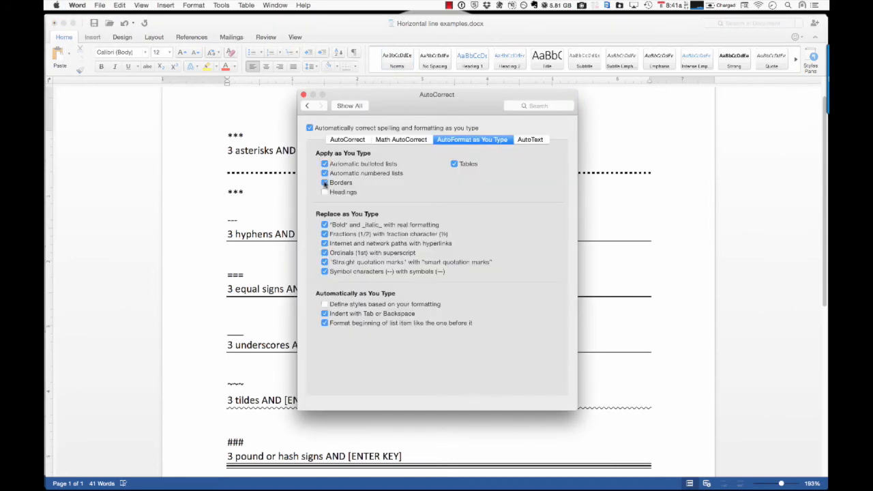
{"action": "left_click", "coordinate": [303, 95]}
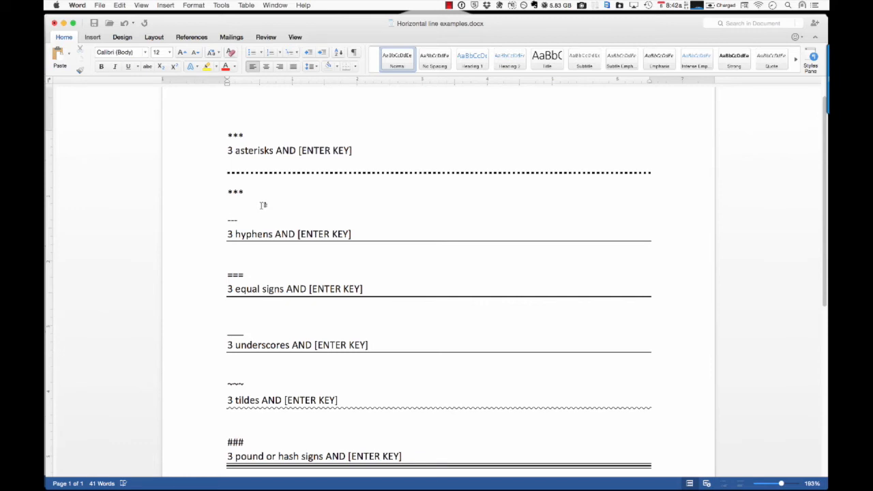
{"action": "type", "text": "***"}
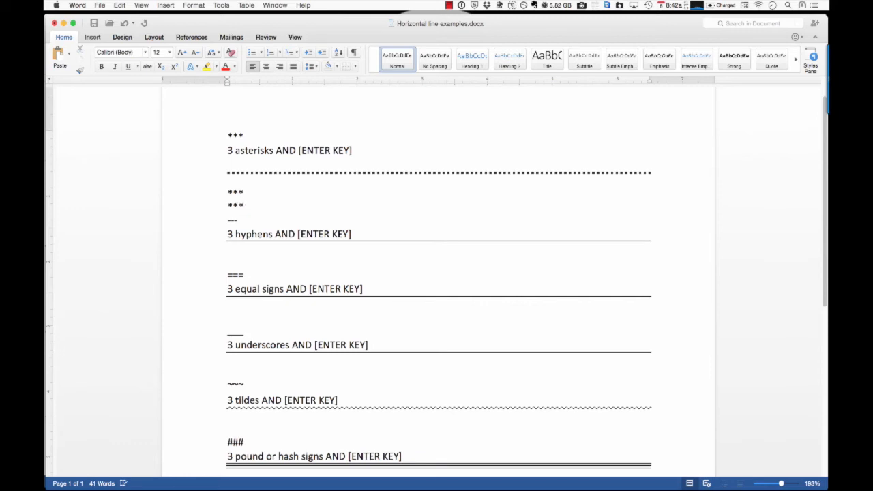